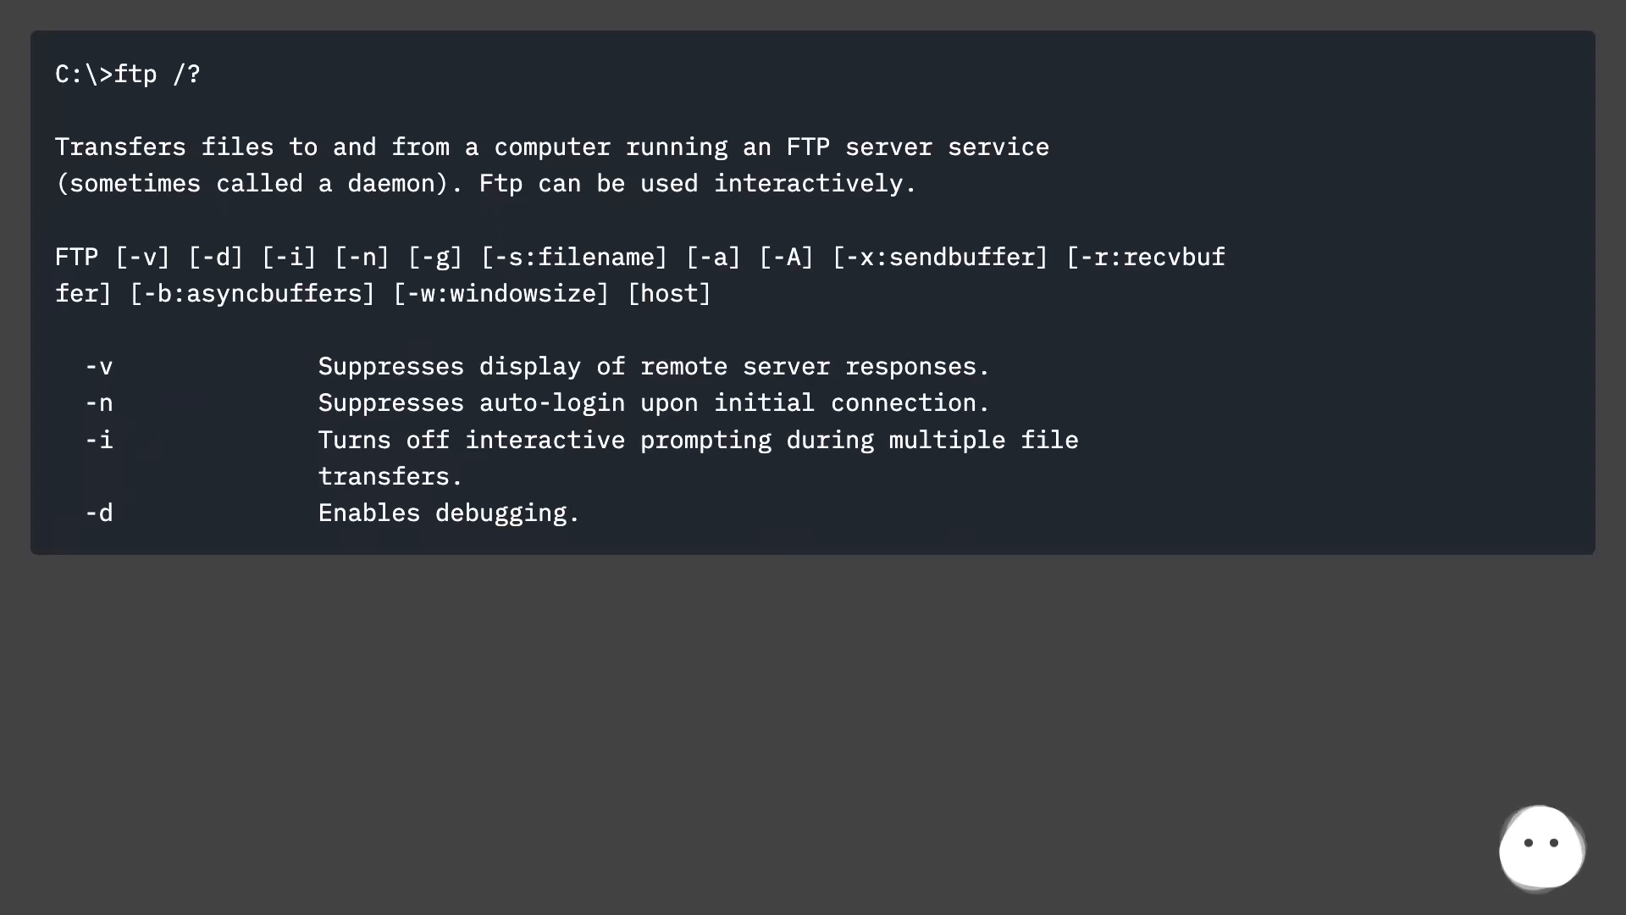
pyautogui.scroll(-3)
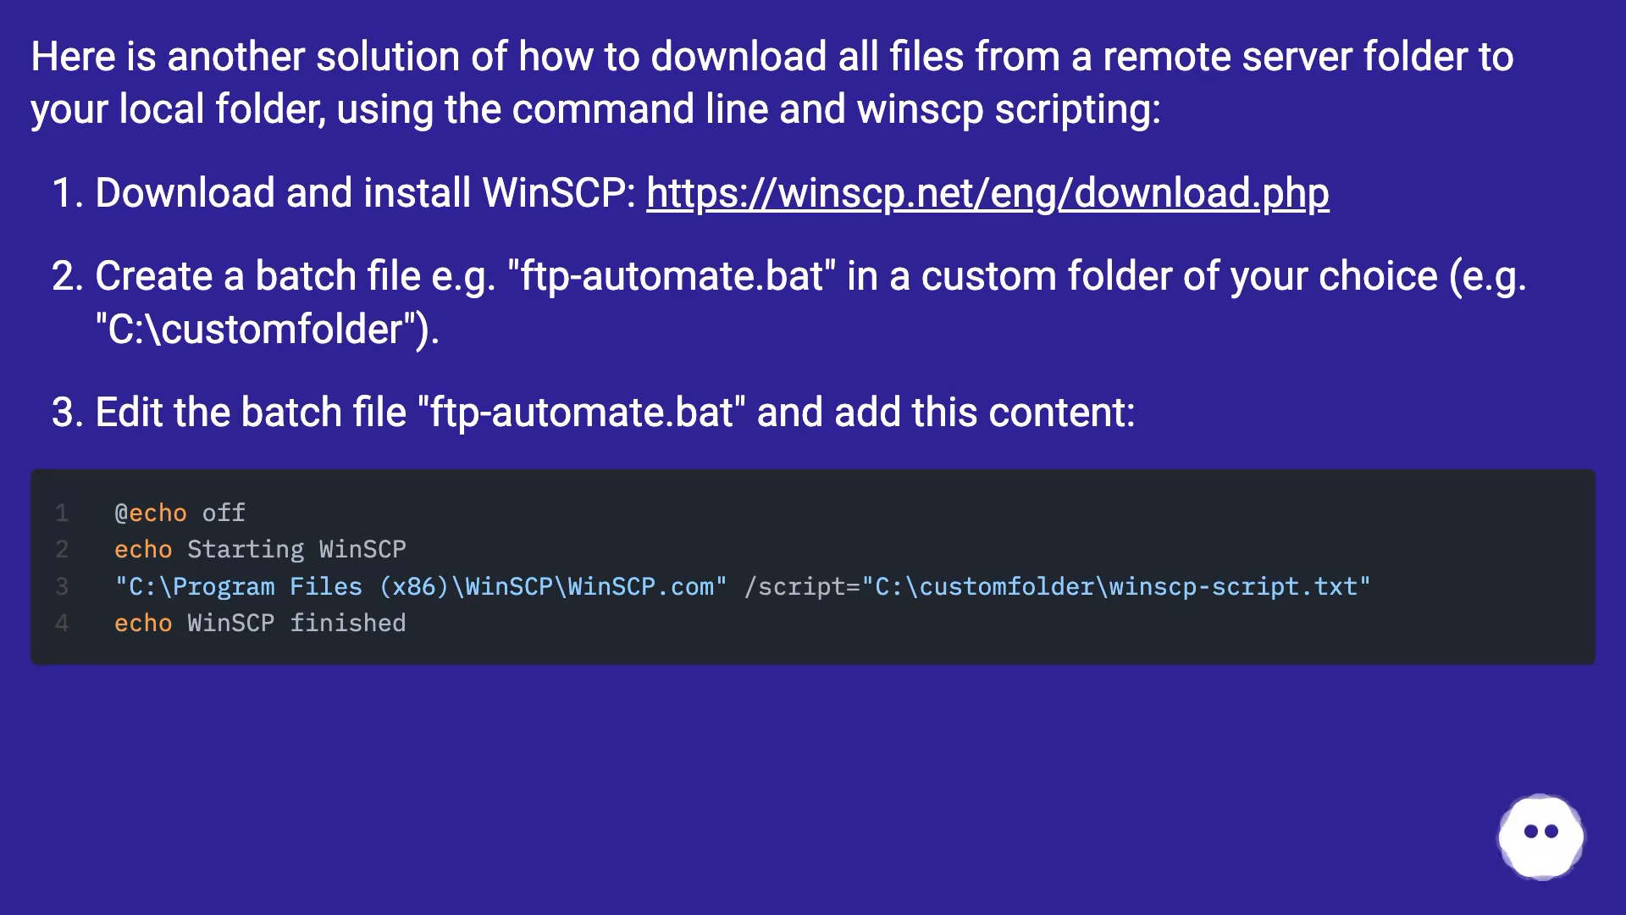
pyautogui.scroll(-3)
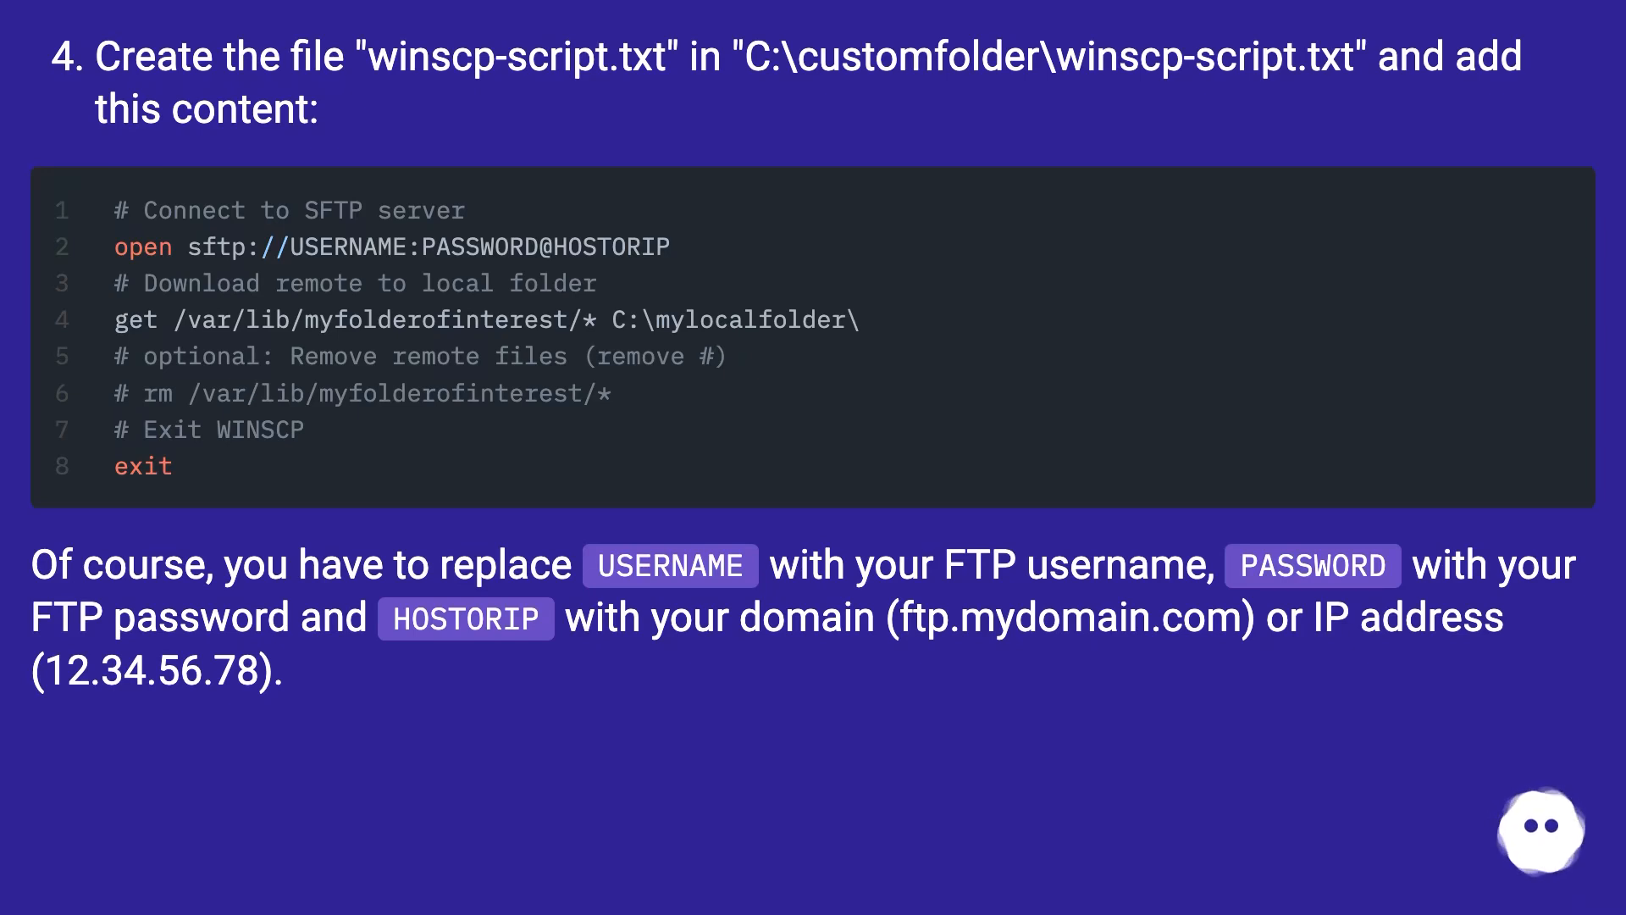
pyautogui.scroll(-3)
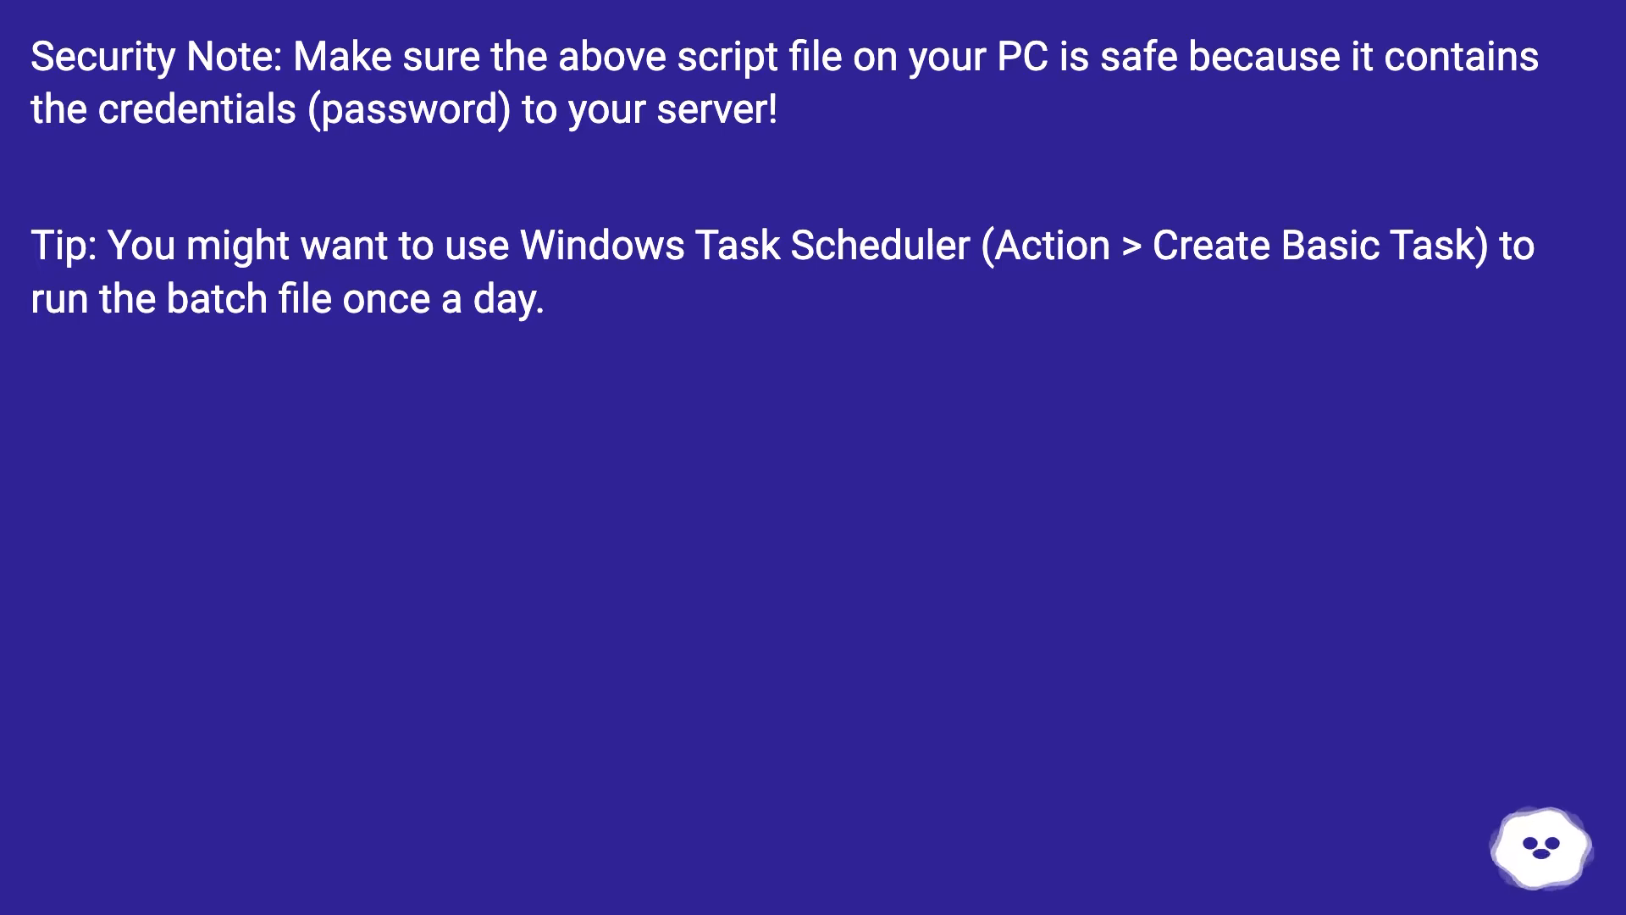